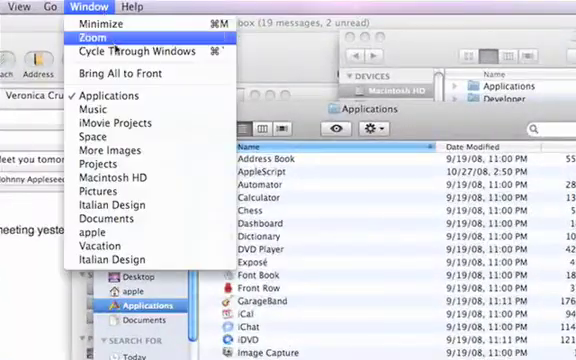
{"action": "mouse_move", "coordinate": [92, 190]}
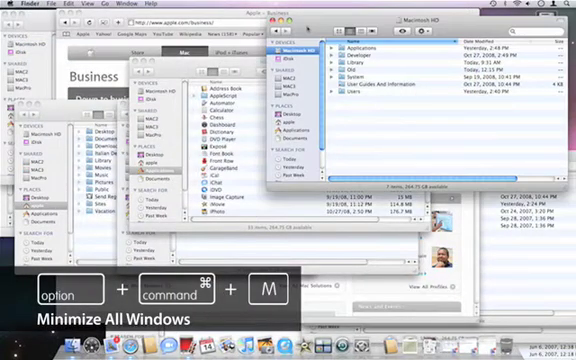
Step: Click the menu bar, then cycle Finder windows with Command-` to bring the next one forward
{"action": "left_click", "coordinate": [92, 8]}
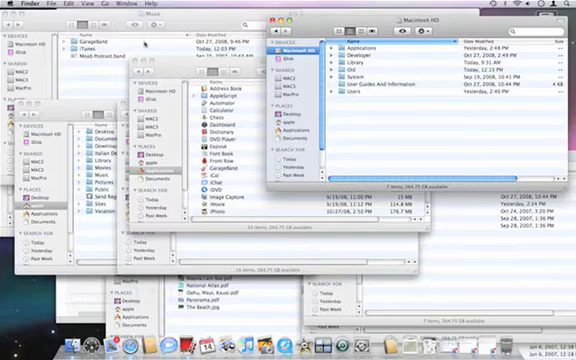
{"action": "key", "text": "cmd+`"}
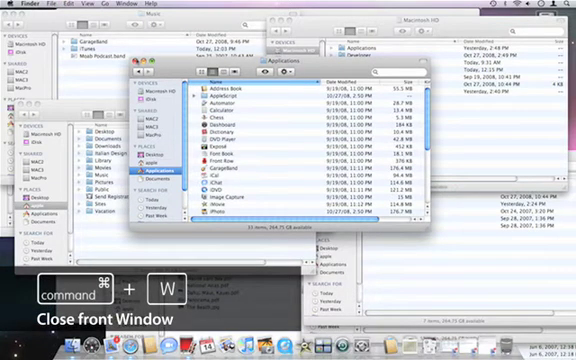
Step: Close the front Applications window with Command-W
{"action": "key", "text": "cmd+w"}
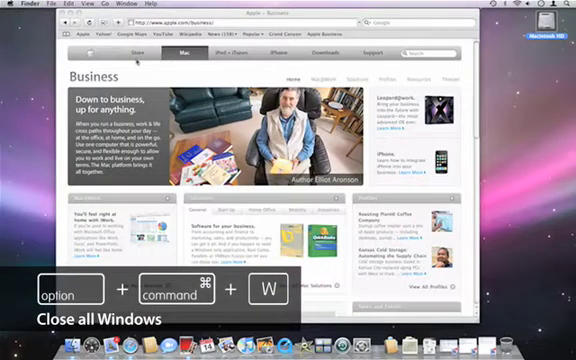
Step: Close all remaining Finder windows with Option-Command-W, leaving only Safari
{"action": "key", "text": "cmd+option+w"}
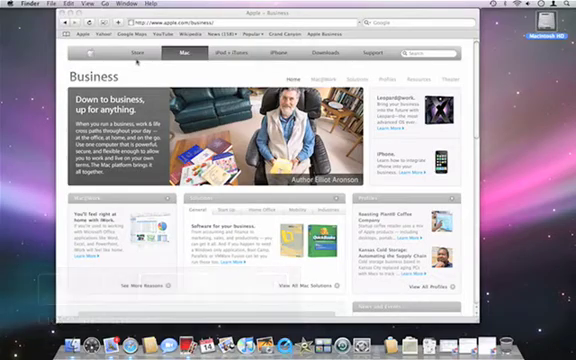